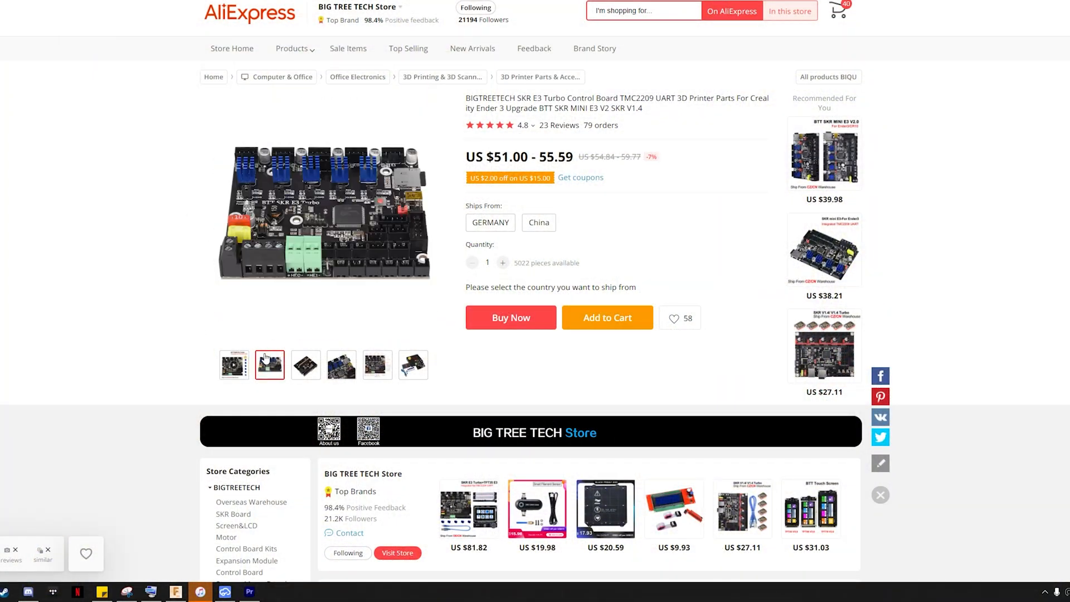
- Browse the first two gallery photos of the SKR E3 Turbo board, ending on the main photo
{"action": "left_click", "coordinate": [233, 363]}
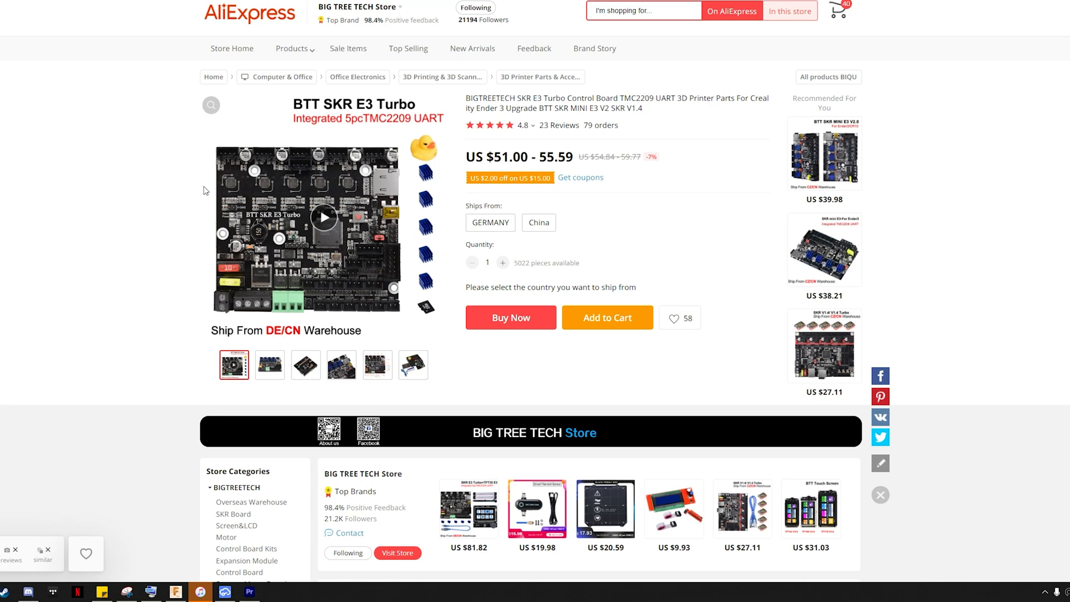
{"action": "left_click", "coordinate": [268, 364]}
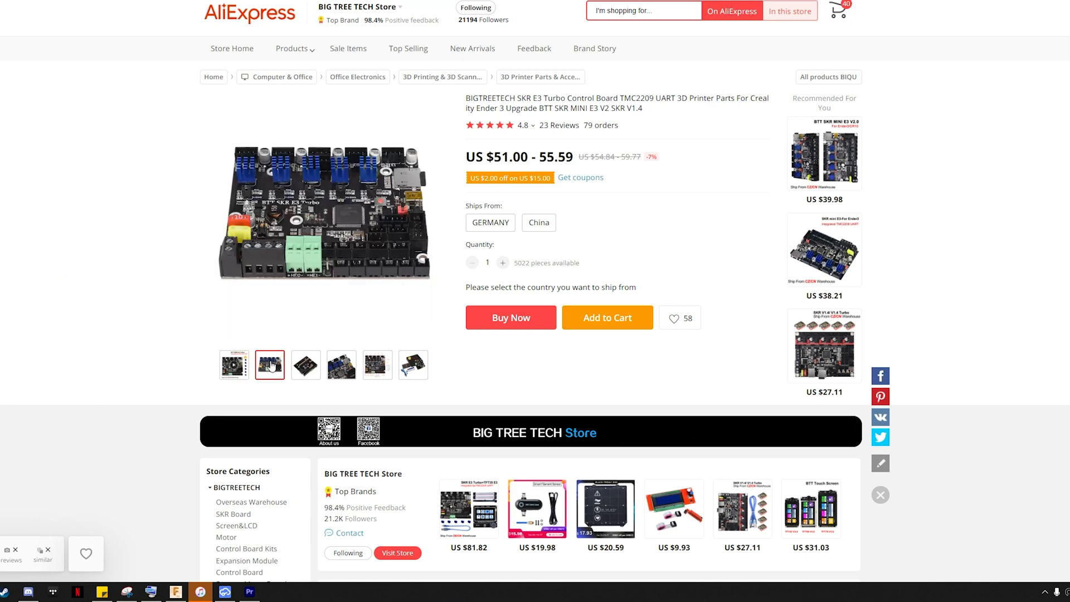
{"action": "left_click", "coordinate": [233, 364]}
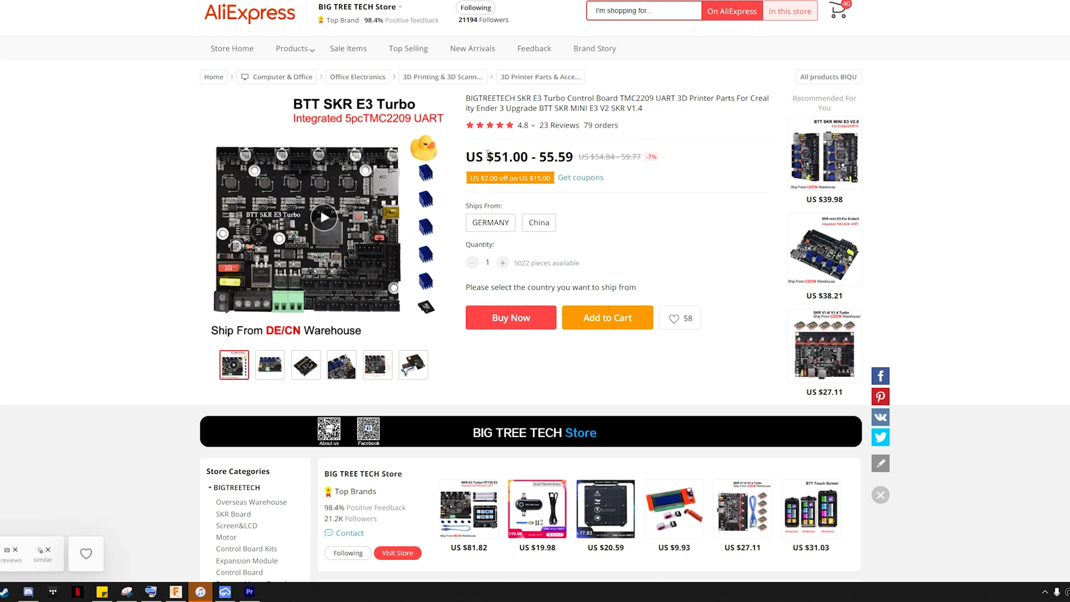
- Highlight the US $51.00 - 55.59 price text on the product page
{"action": "left_click_drag", "start_coordinate": [485, 157], "coordinate": [572, 157]}
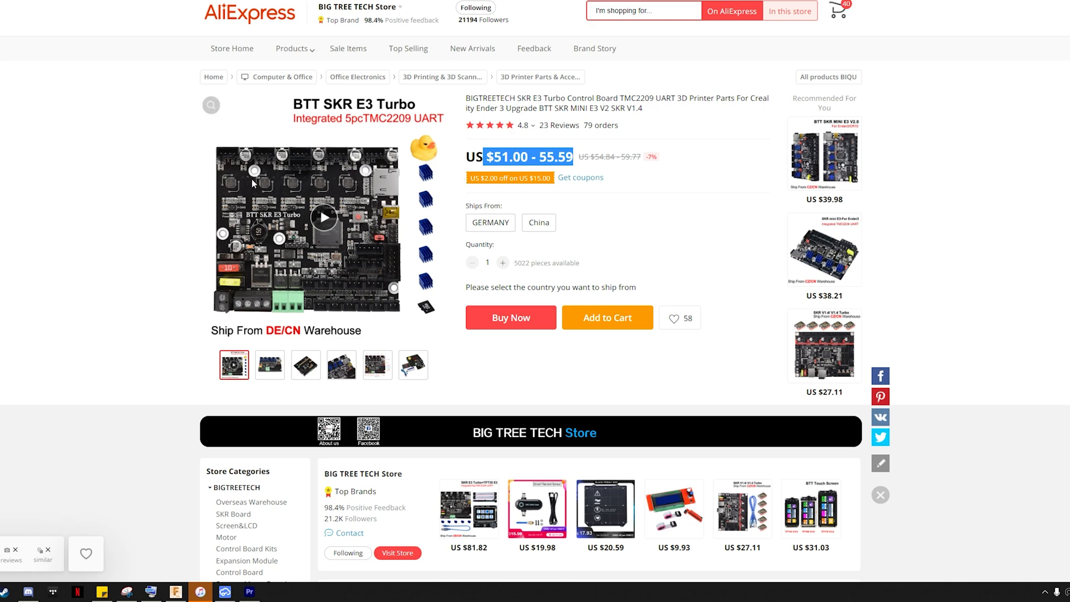
{"action": "mouse_move", "coordinate": [211, 246]}
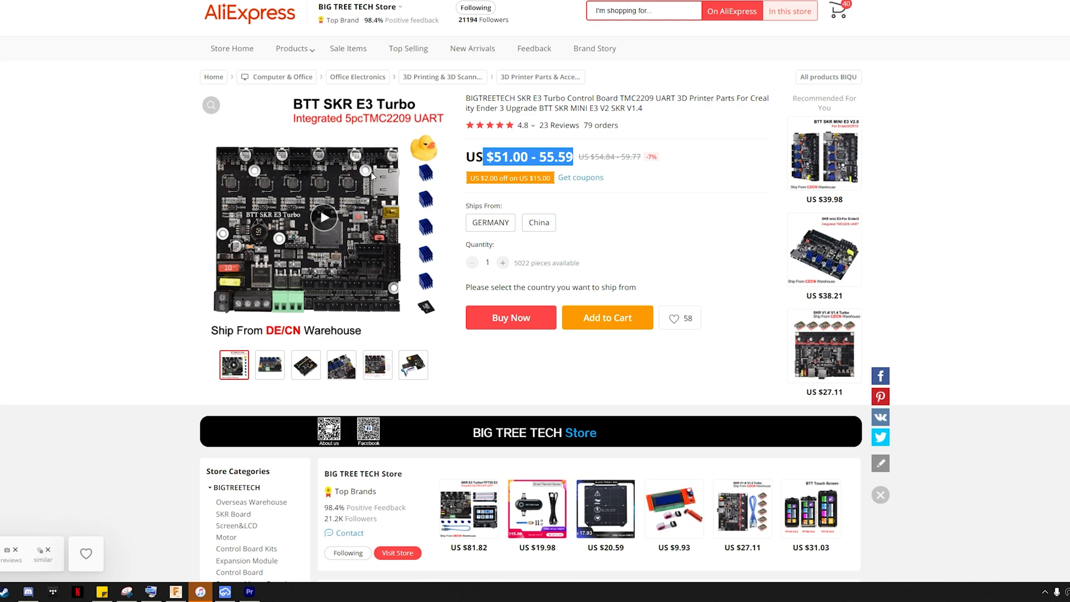
{"action": "mouse_move", "coordinate": [265, 177]}
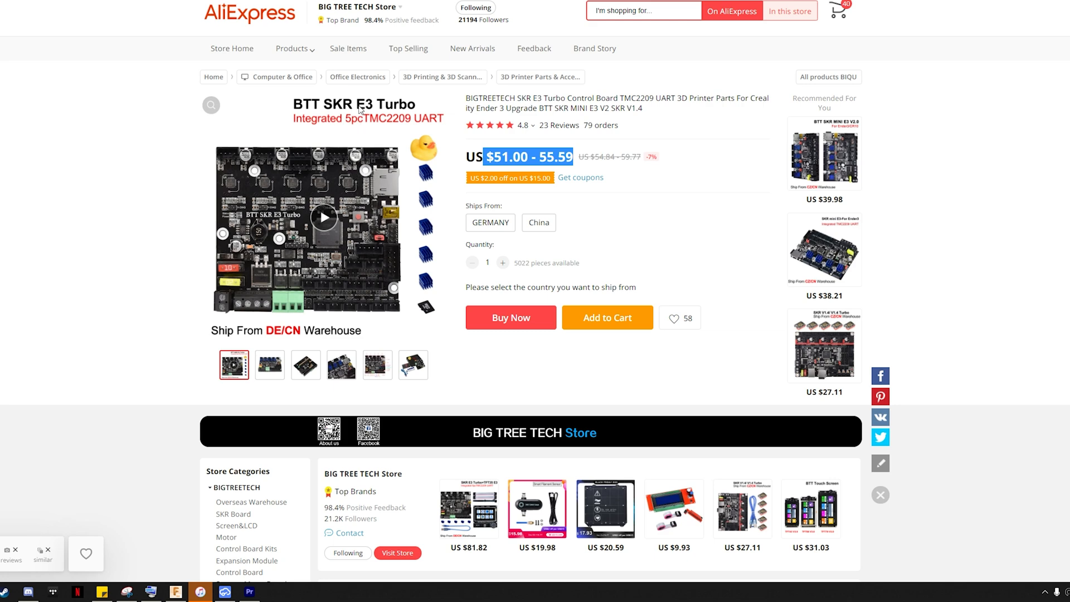
{"action": "mouse_move", "coordinate": [358, 111]}
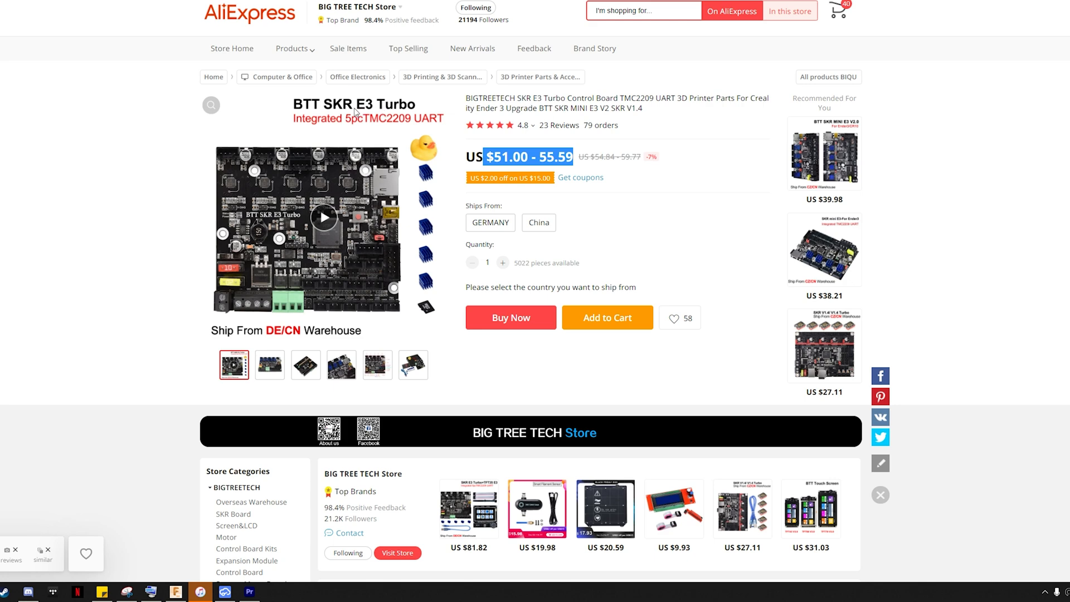
{"action": "mouse_move", "coordinate": [483, 119]}
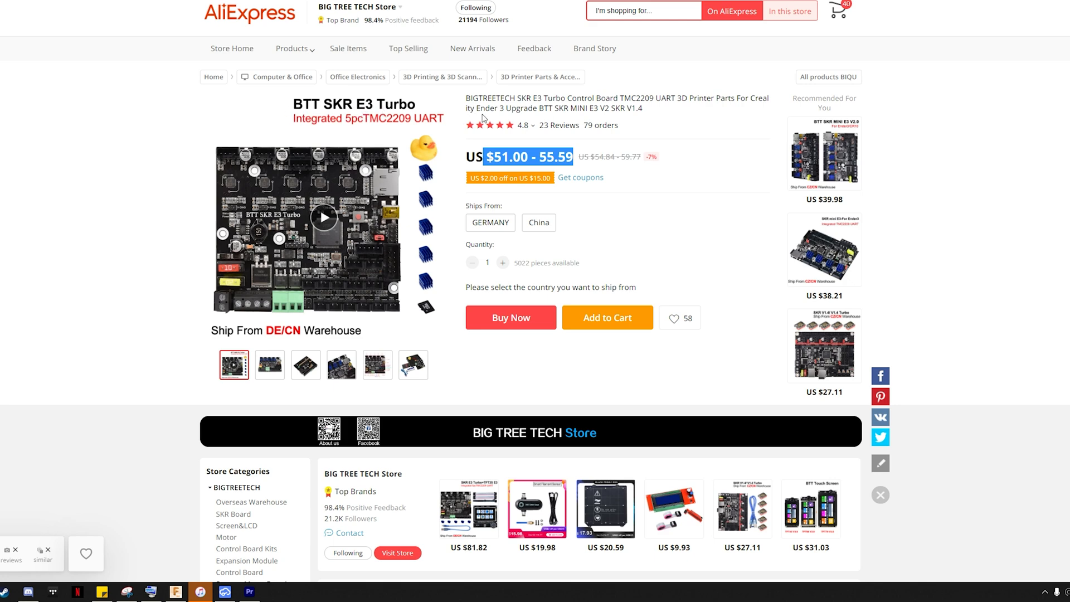
{"action": "left_click", "coordinate": [305, 364]}
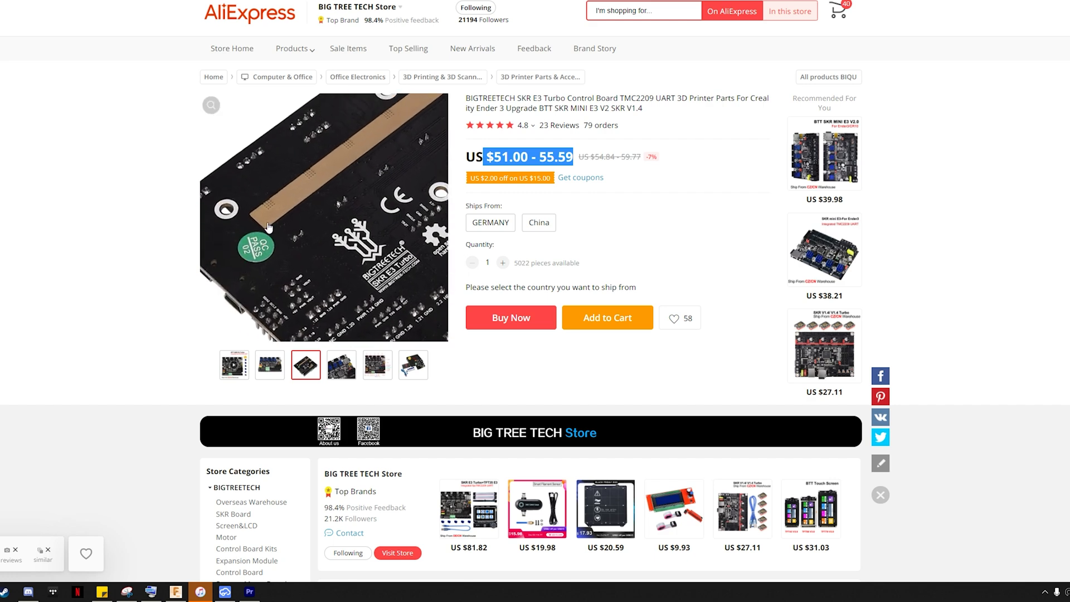
{"action": "left_click", "coordinate": [234, 364]}
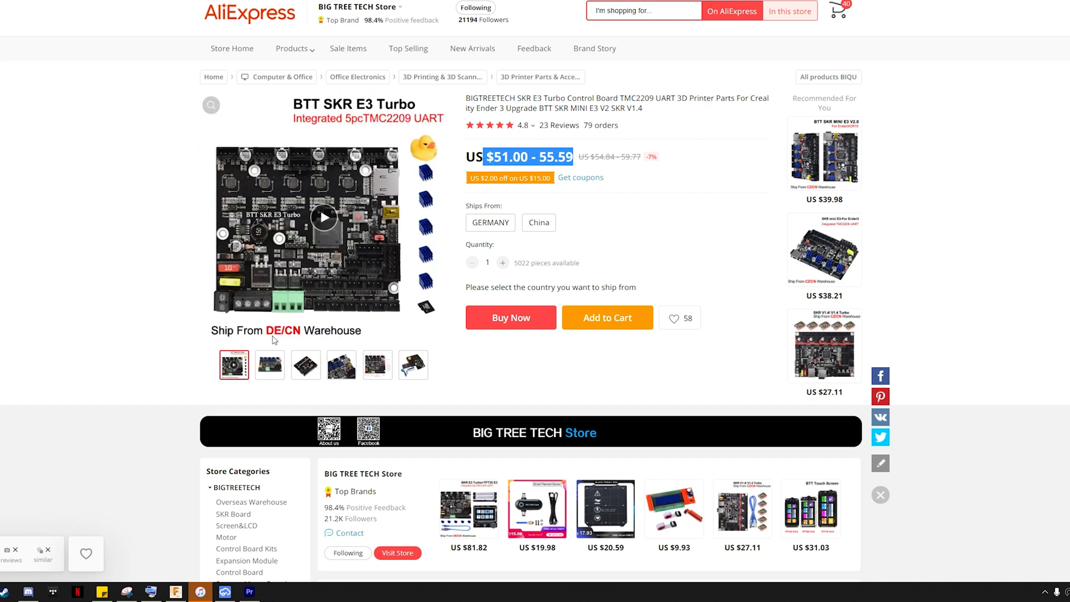
{"action": "left_click", "coordinate": [269, 364]}
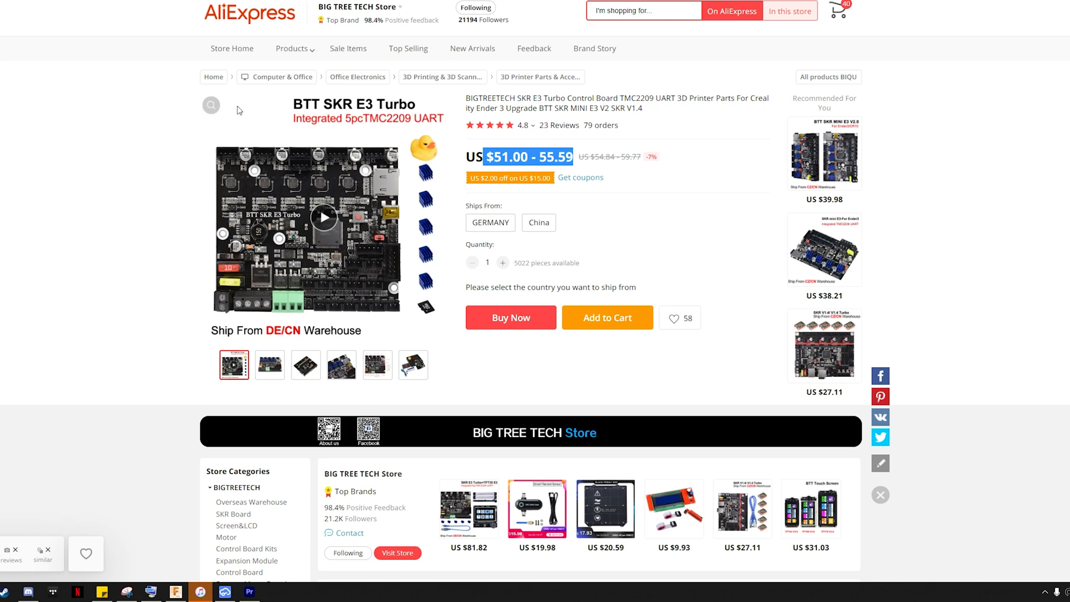
{"action": "mouse_move", "coordinate": [285, 246]}
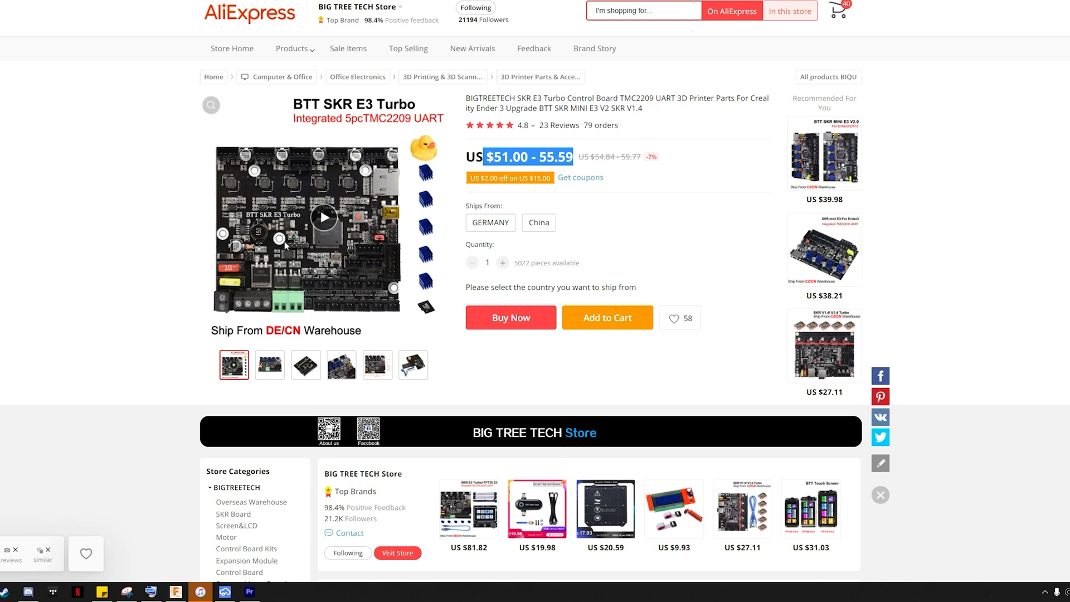
{"action": "mouse_move", "coordinate": [260, 251]}
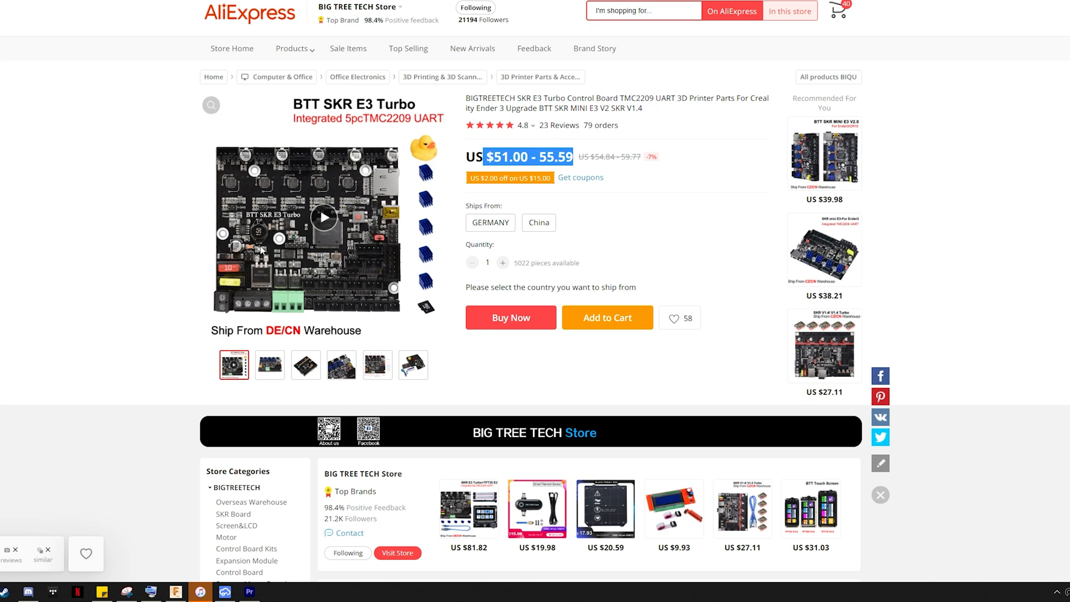
{"action": "mouse_move", "coordinate": [250, 185]}
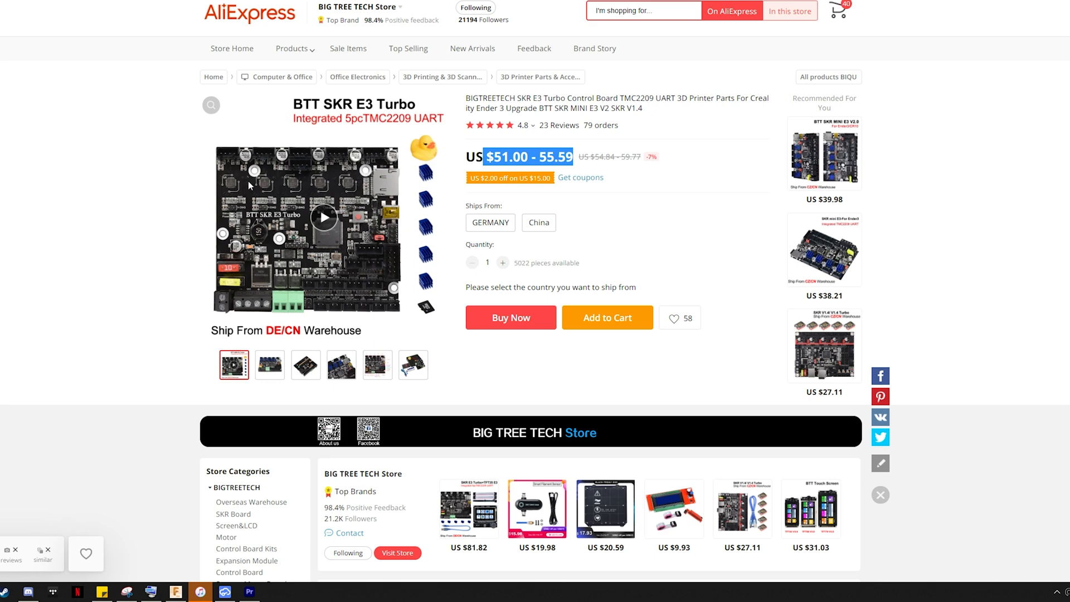
{"action": "mouse_move", "coordinate": [77, 228]}
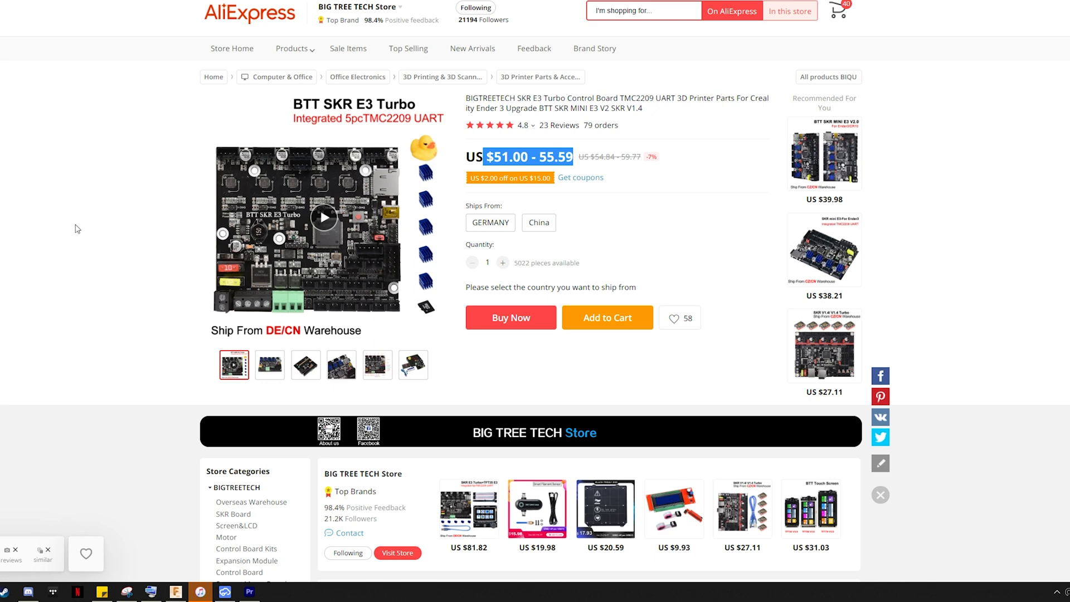